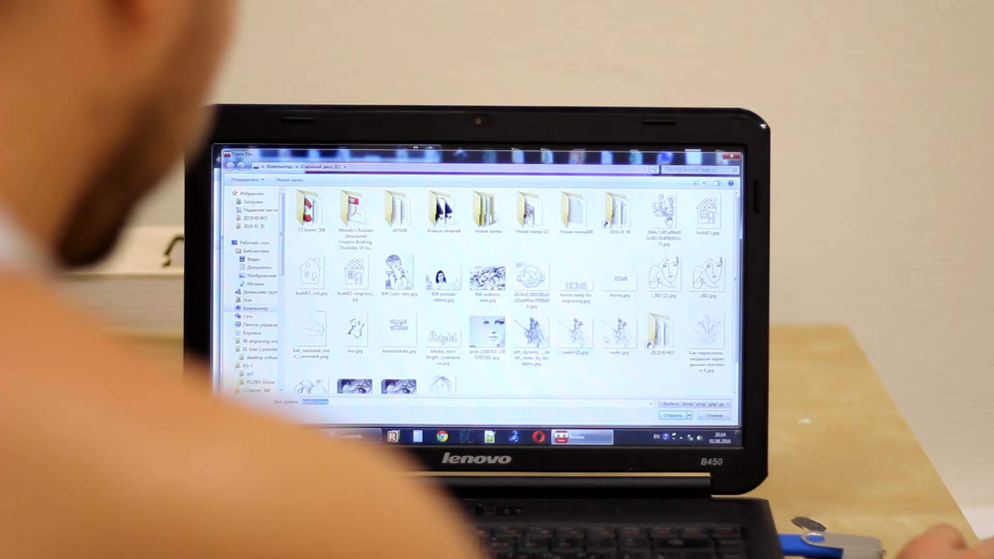
Step: Select the 'home ready for engraving' image and load it into the engraving work area
click(575, 281)
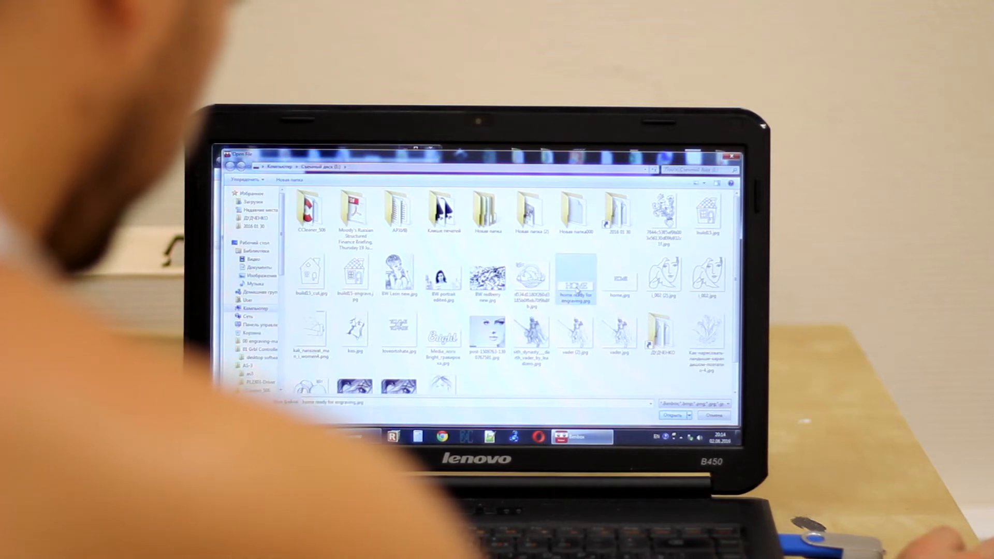
click(673, 416)
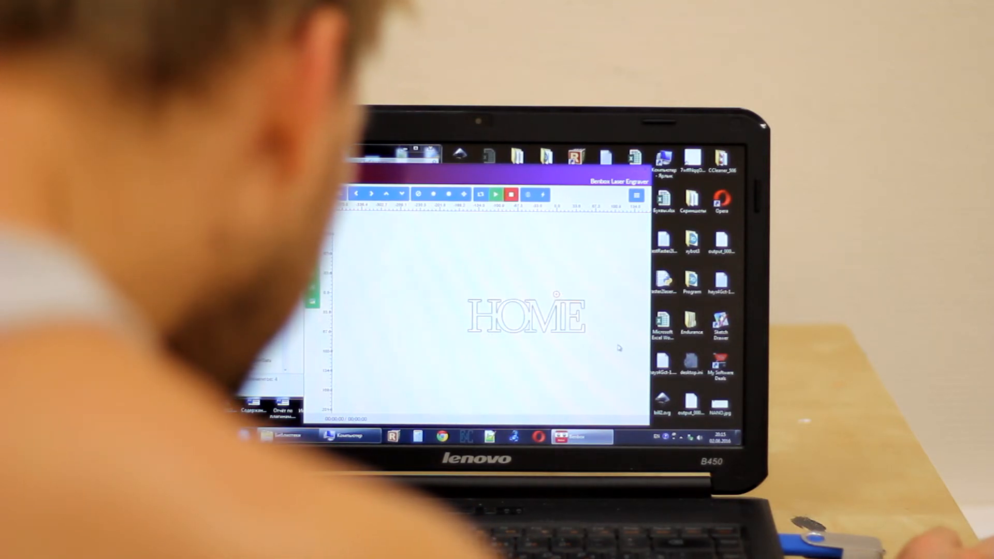
click(523, 317)
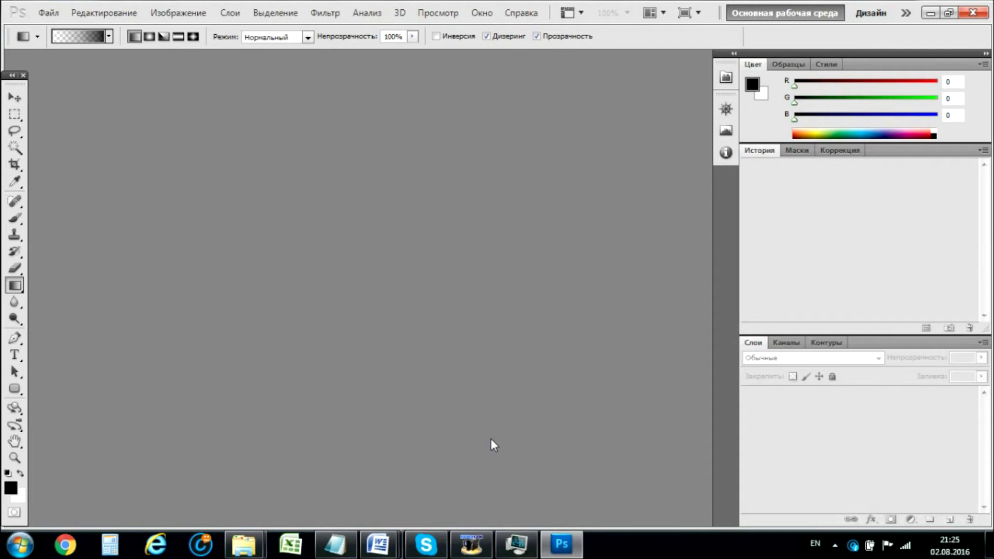
mouse_move(299, 219)
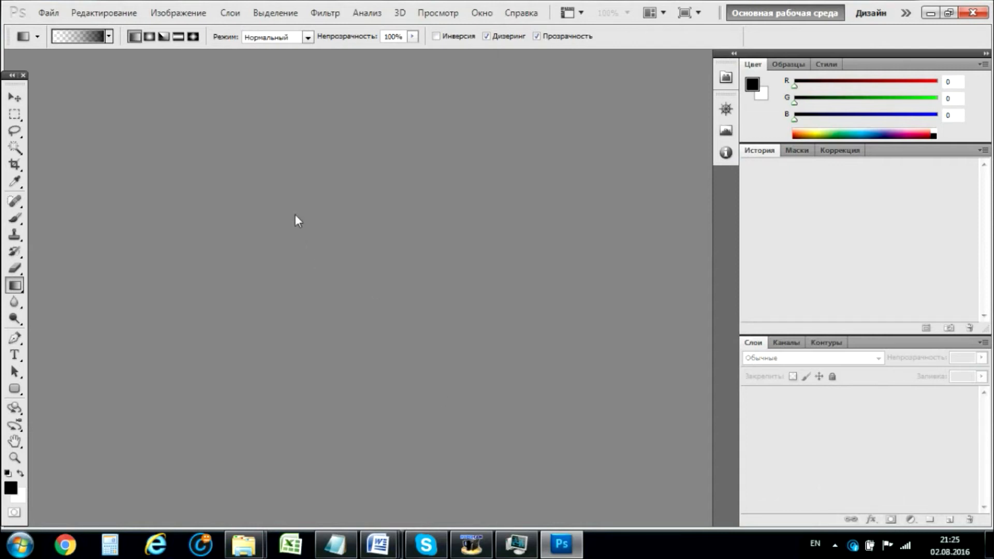
Step: Start opening an existing image via File > Open, browsing the Downloads folder
click(49, 13)
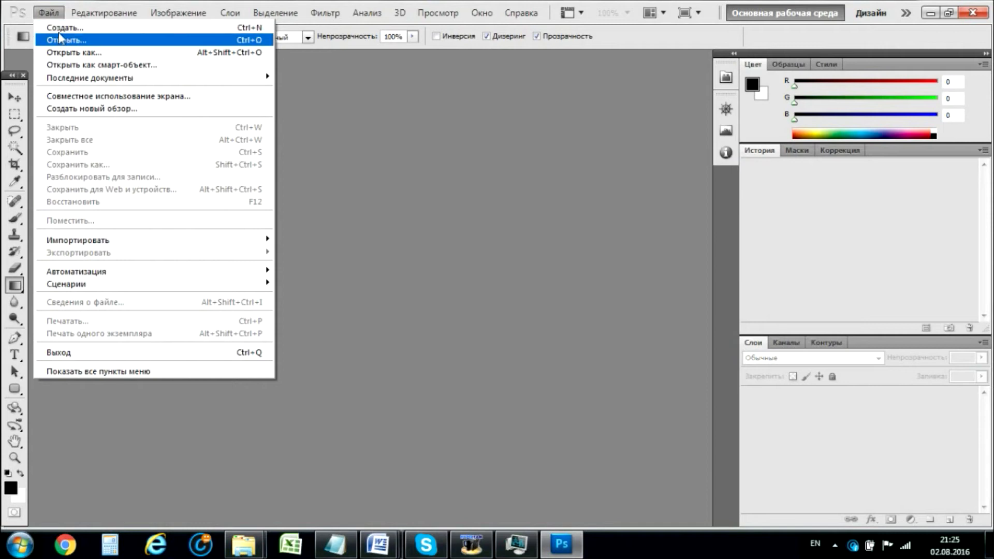
click(66, 41)
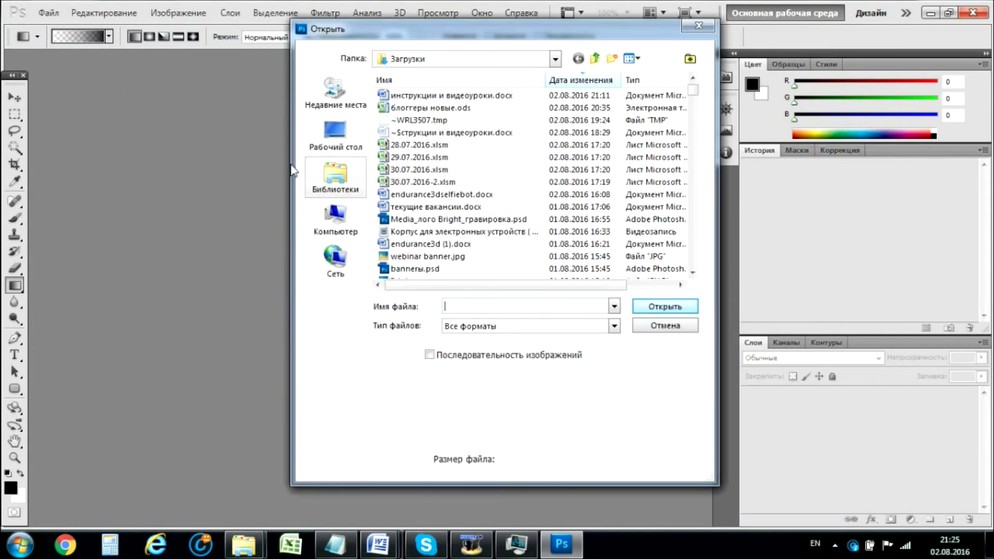
mouse_move(564, 260)
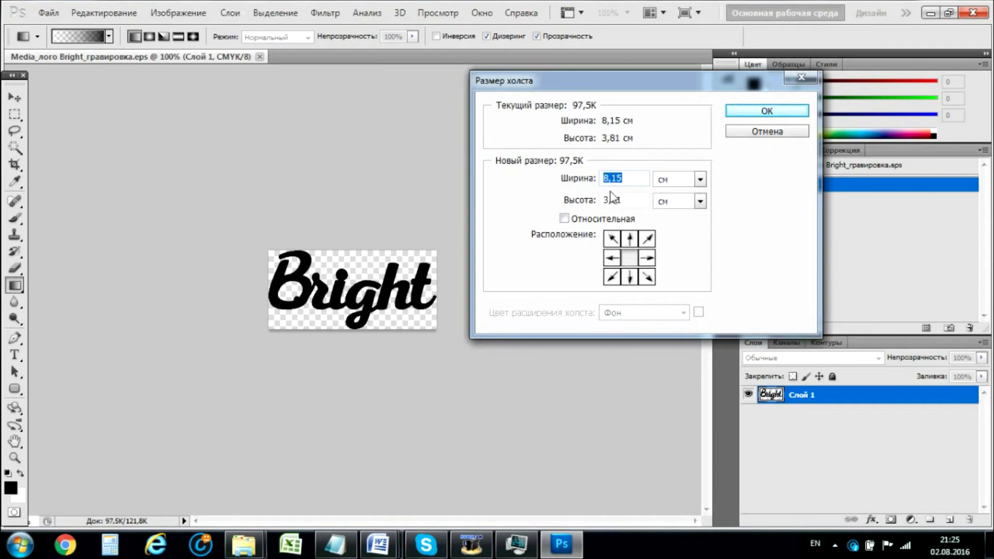
Step: Confirm the new canvas size, set the foreground colour to white, and bring up the logo layer's options
click(766, 111)
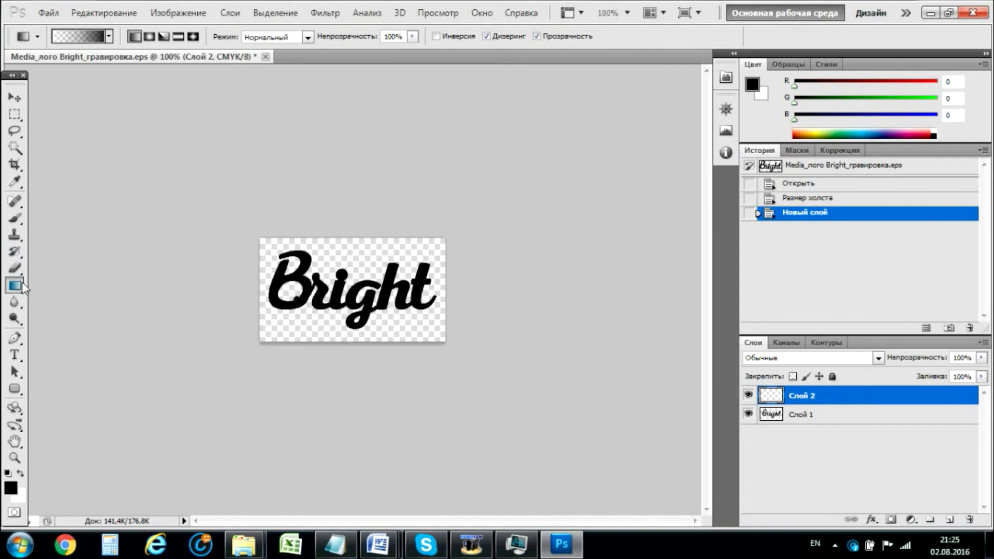
click(14, 285)
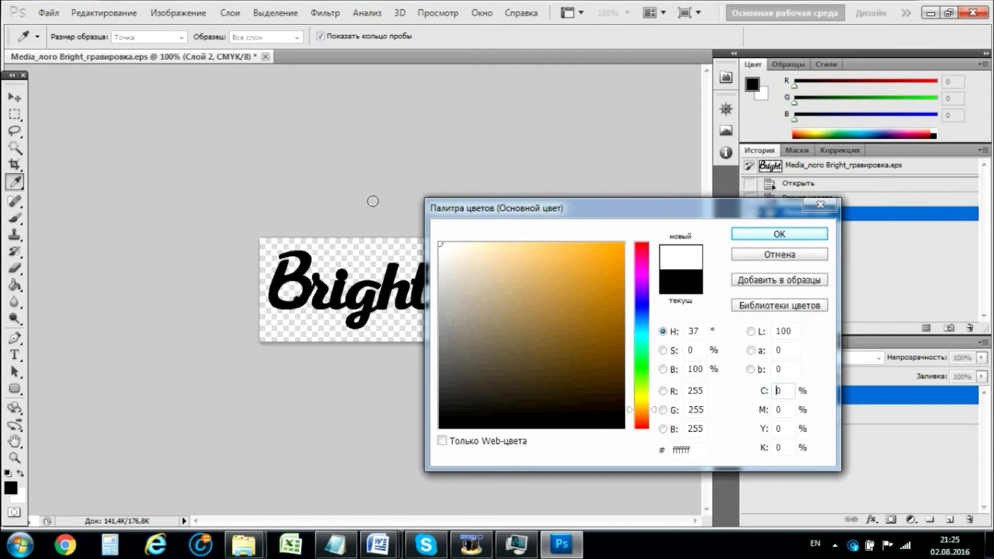
click(779, 234)
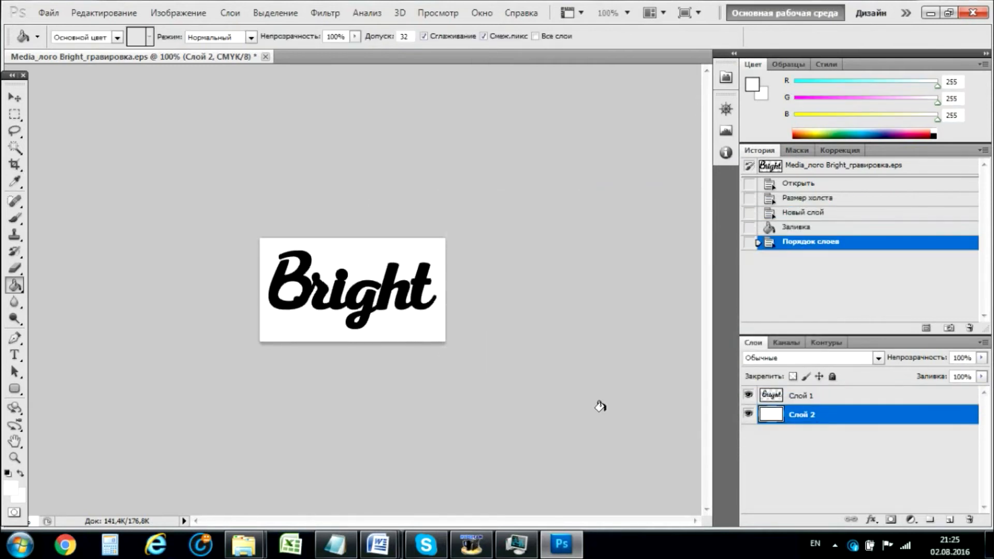
right_click(800, 396)
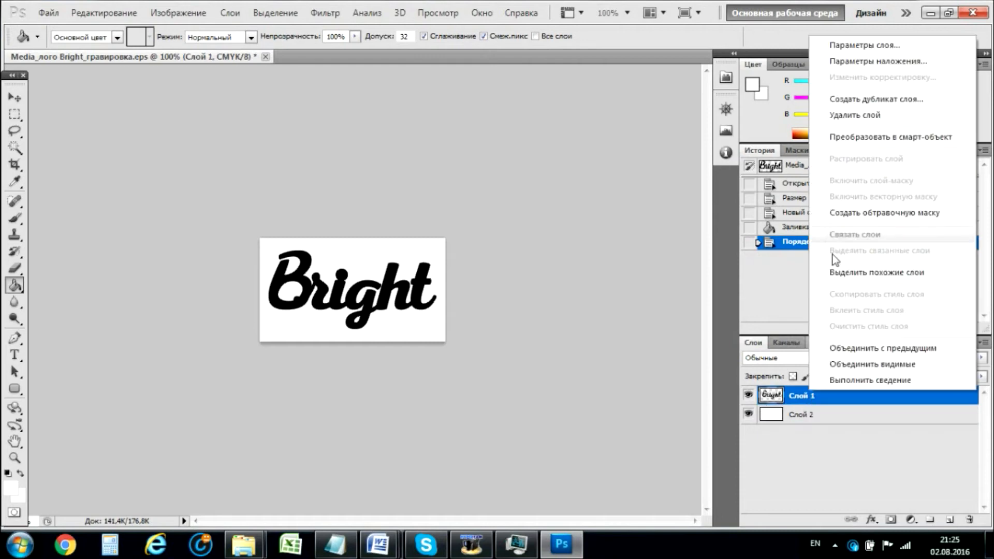
Step: In Blending Options, add a 1 px Stroke outline to the logo layer
click(879, 61)
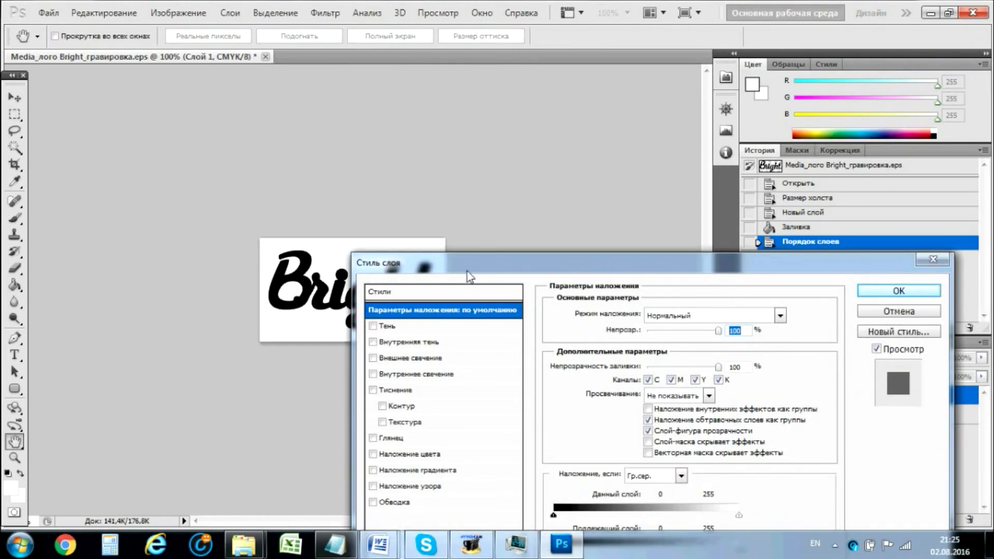
click(373, 502)
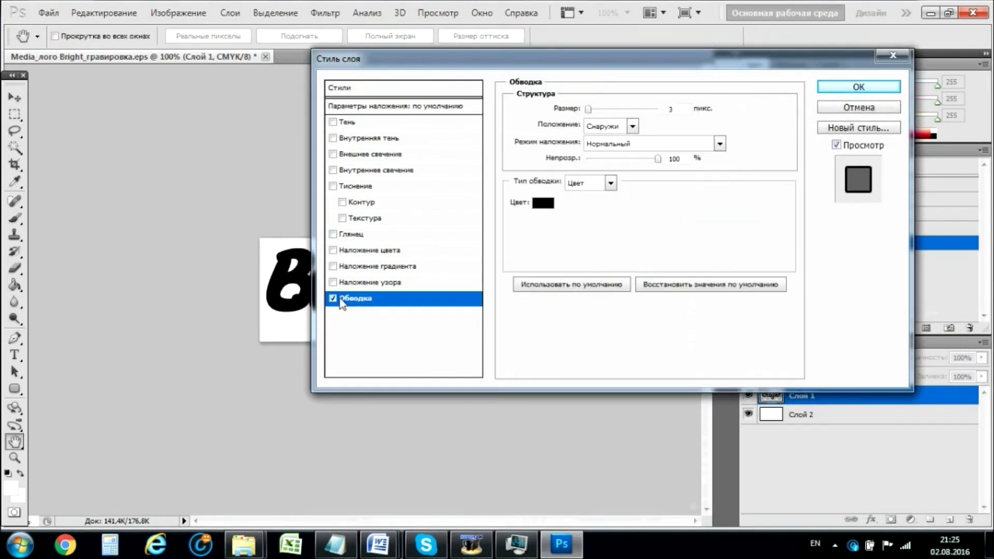
triple_click(675, 109)
text(1)
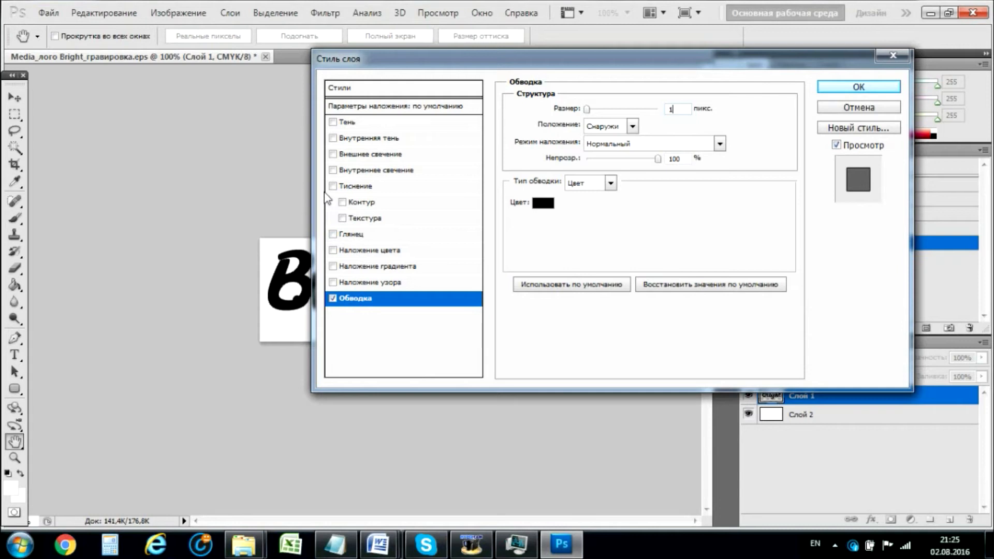
mouse_move(358, 185)
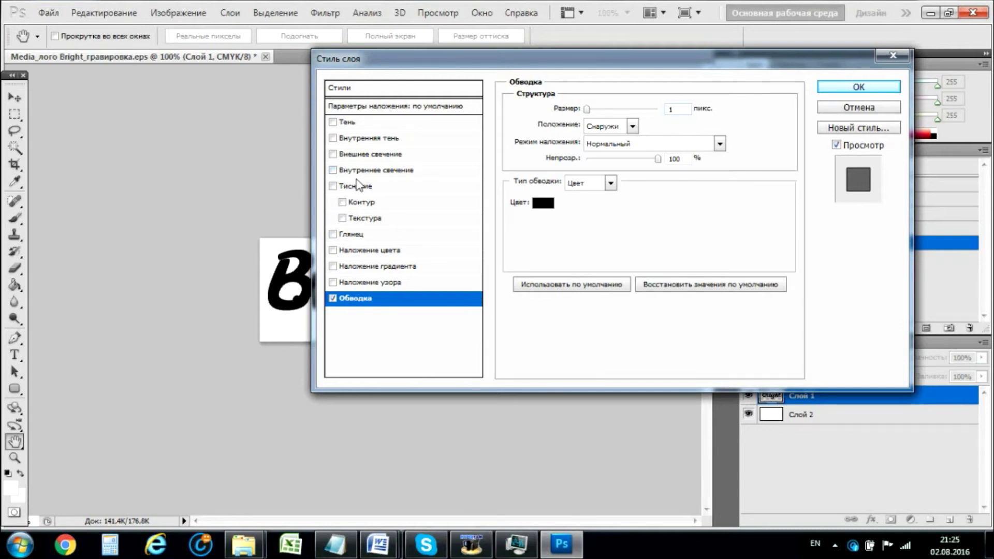
Step: Add a white Inner Glow in Normal mode with large size and apply both effects
click(377, 170)
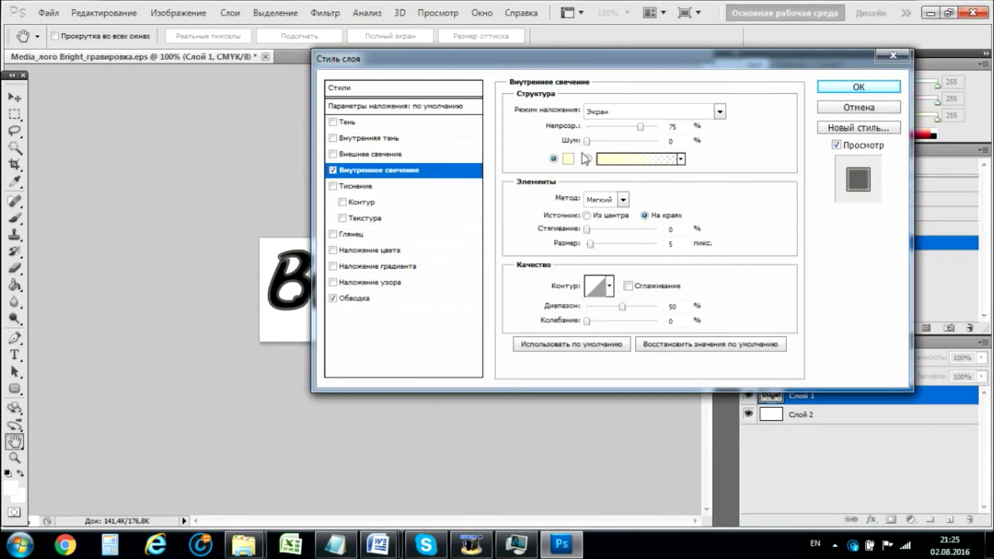
mouse_move(579, 165)
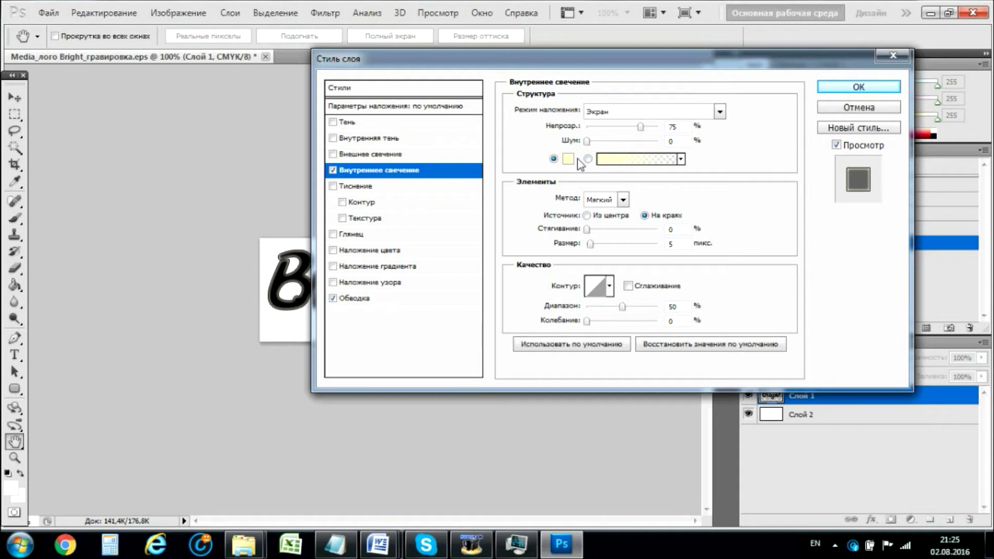
mouse_move(603, 145)
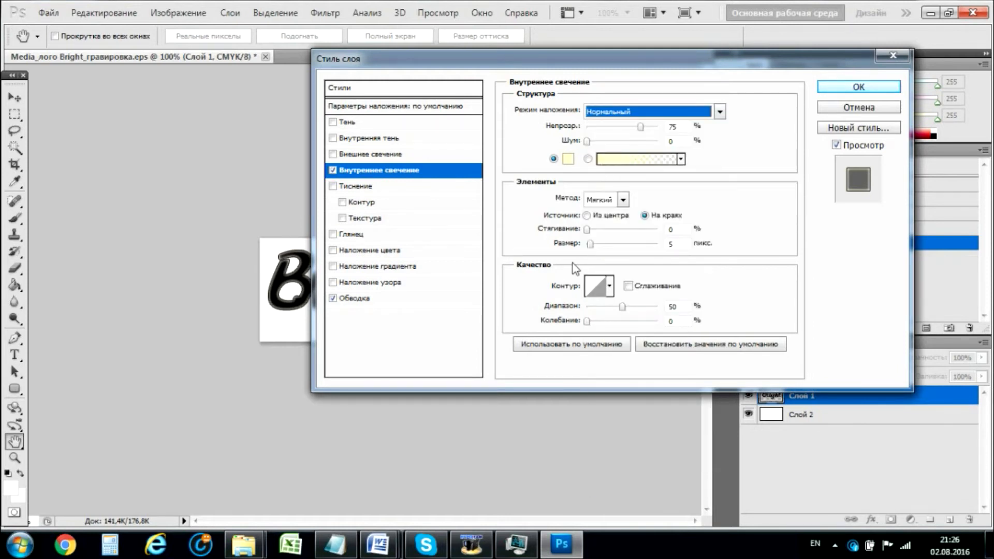
click(567, 159)
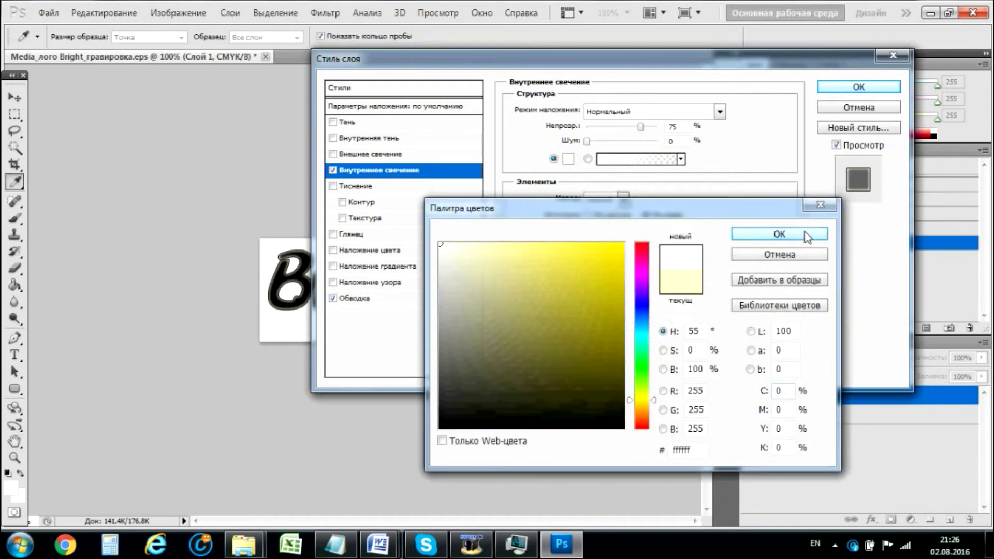
click(778, 234)
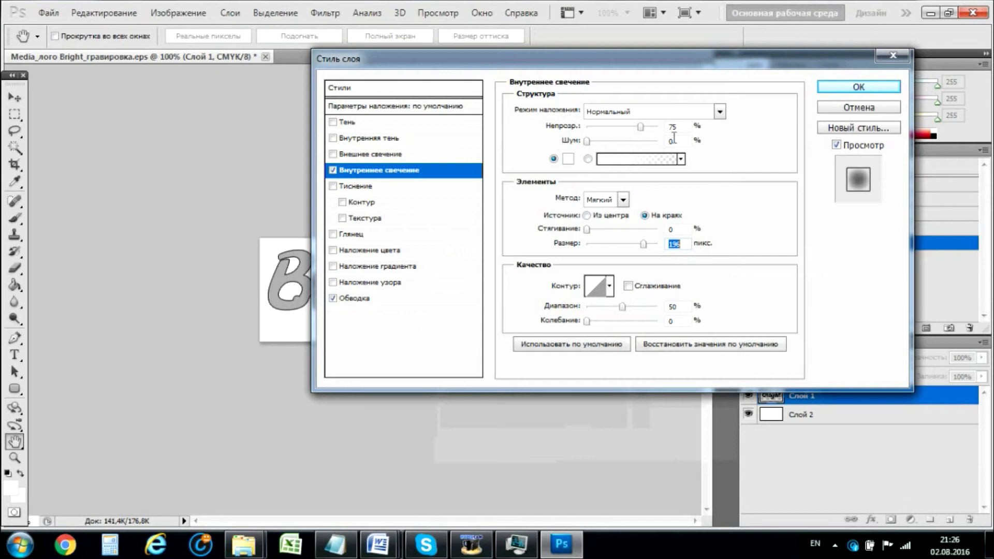
click(858, 87)
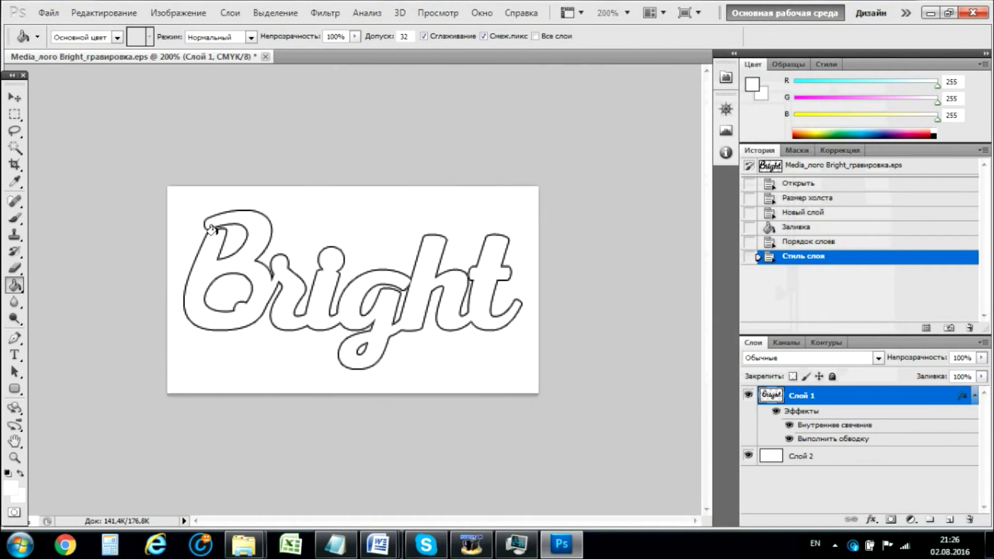
mouse_move(390, 283)
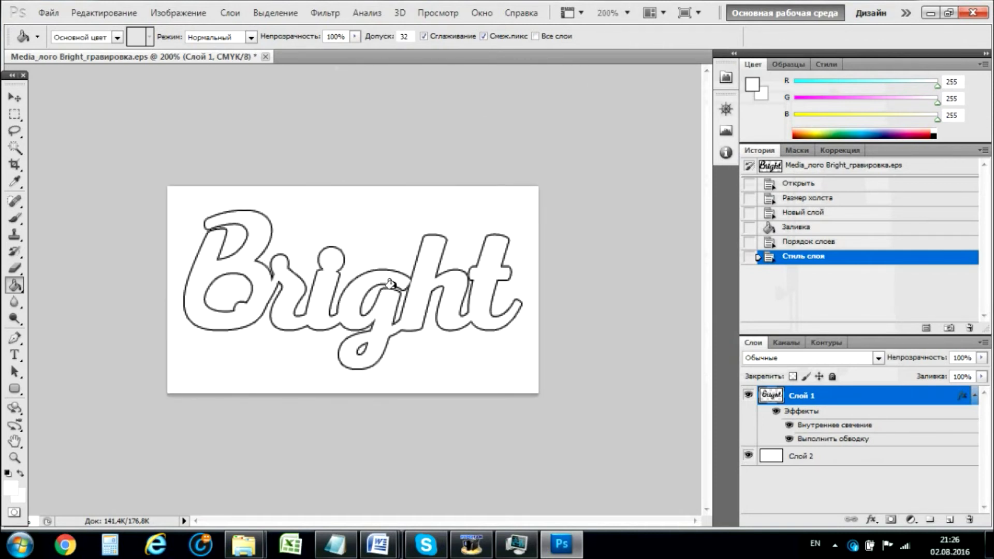
mouse_move(466, 273)
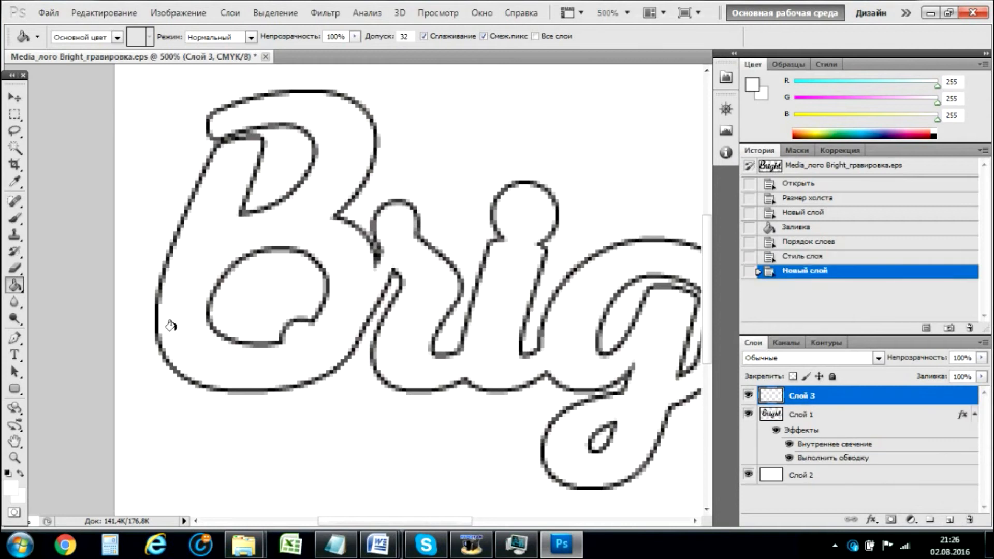
Step: With a white brush, paint over the stray line at the B's top, then reopen the Color Picker
click(13, 219)
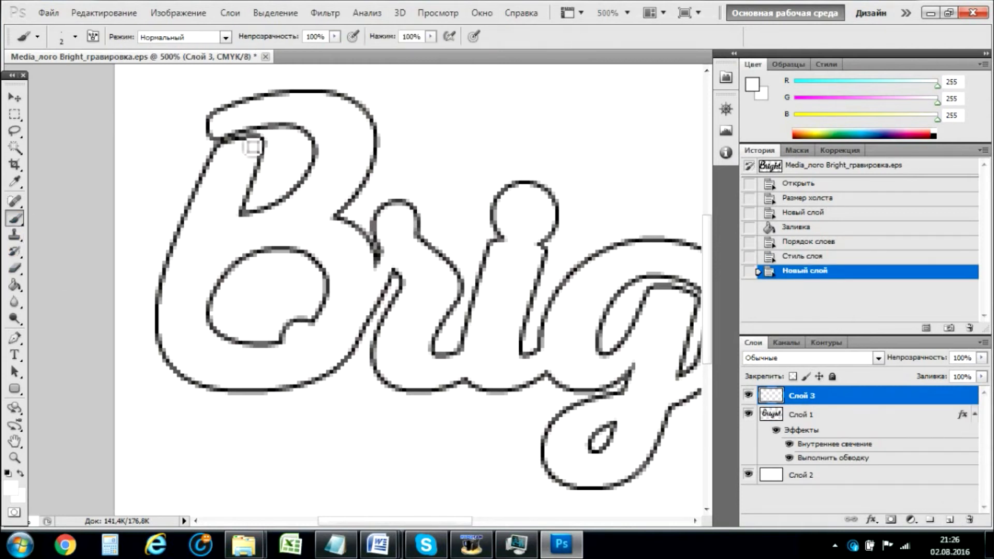
mouse_move(235, 137)
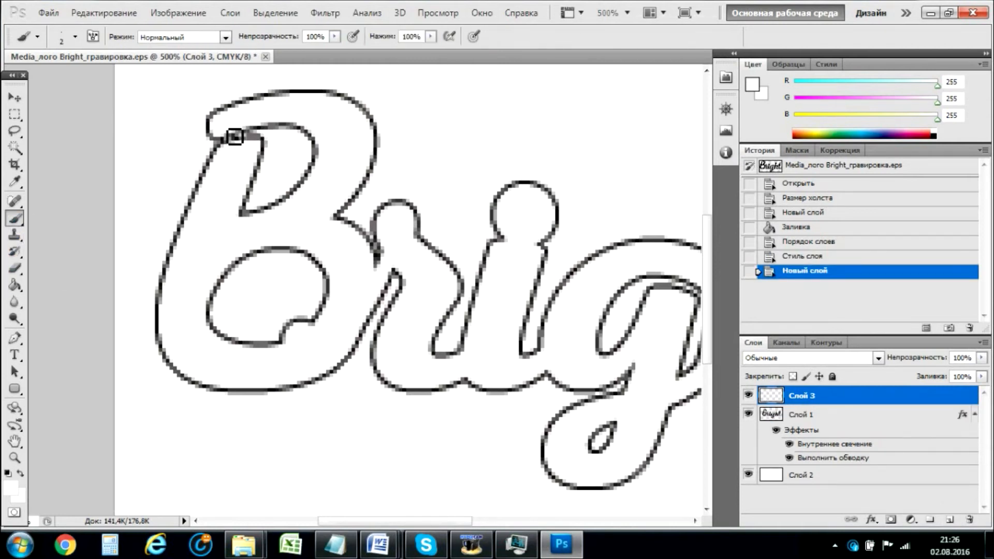
mouse_move(248, 137)
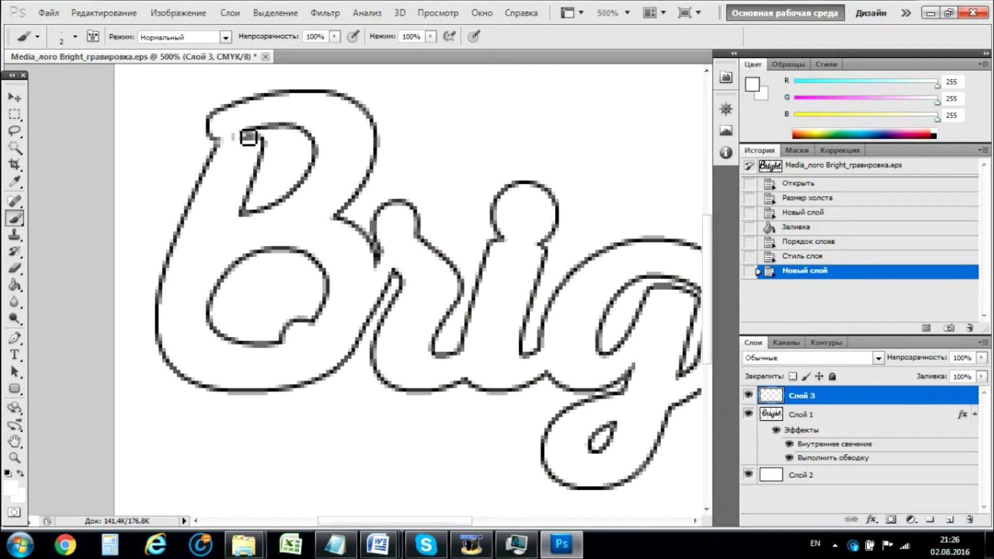
click(77, 36)
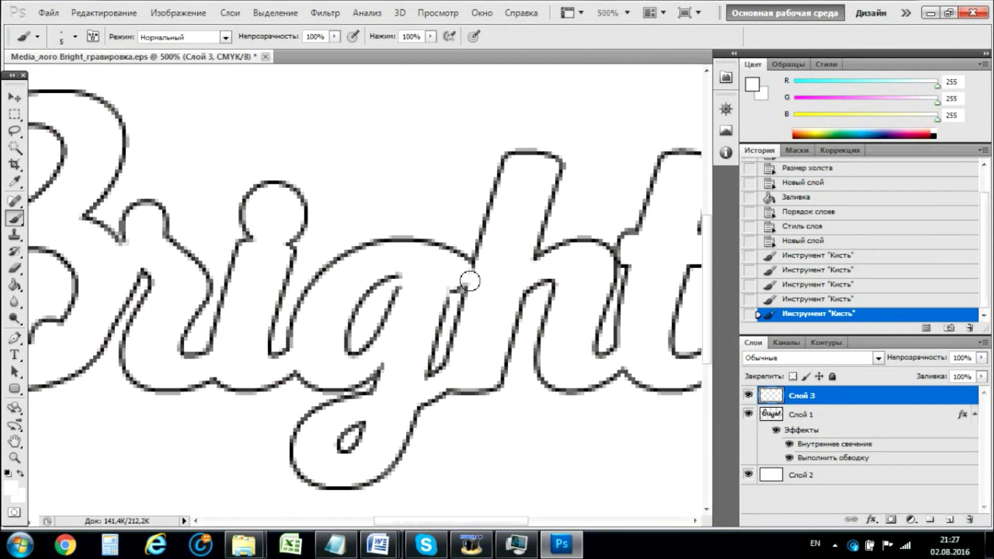
mouse_move(465, 275)
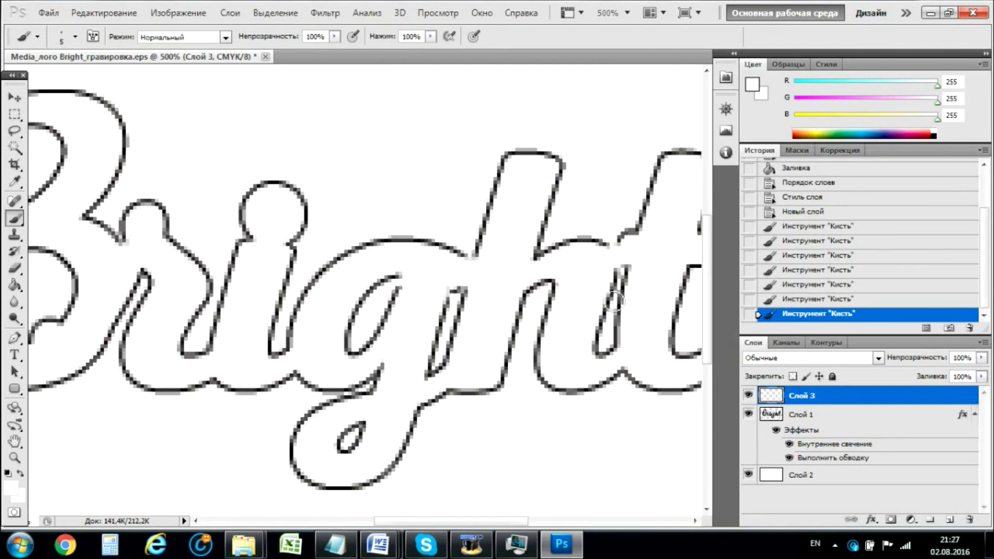
mouse_move(377, 373)
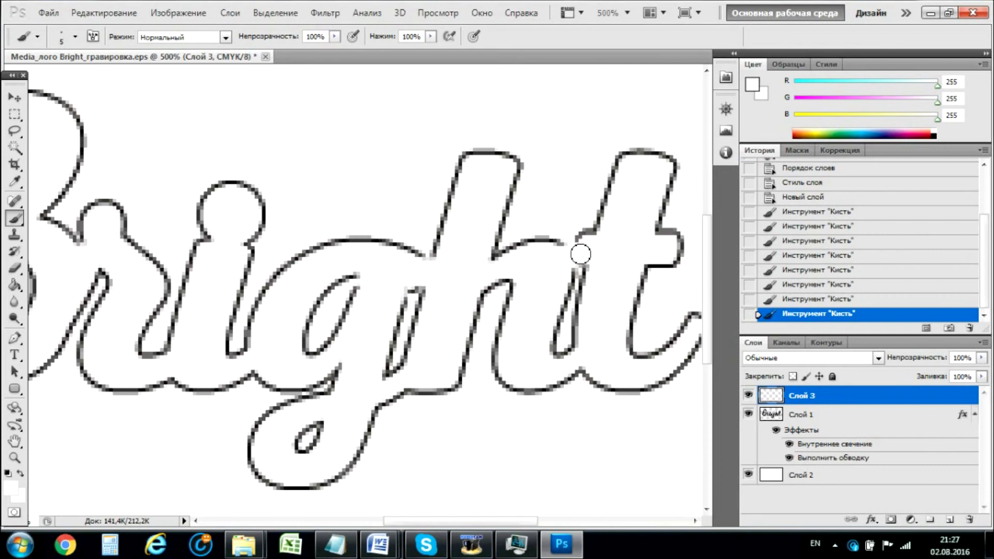
mouse_move(173, 179)
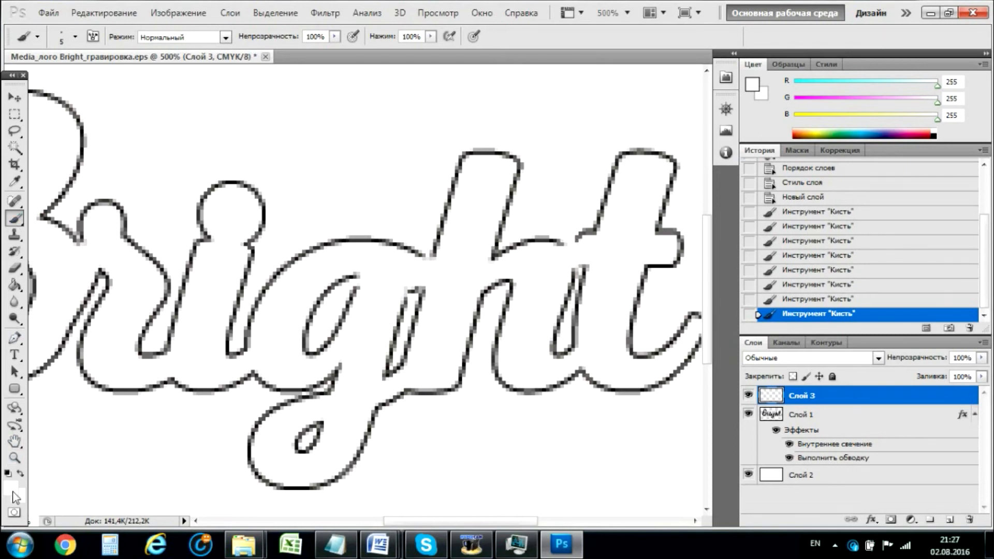
click(751, 82)
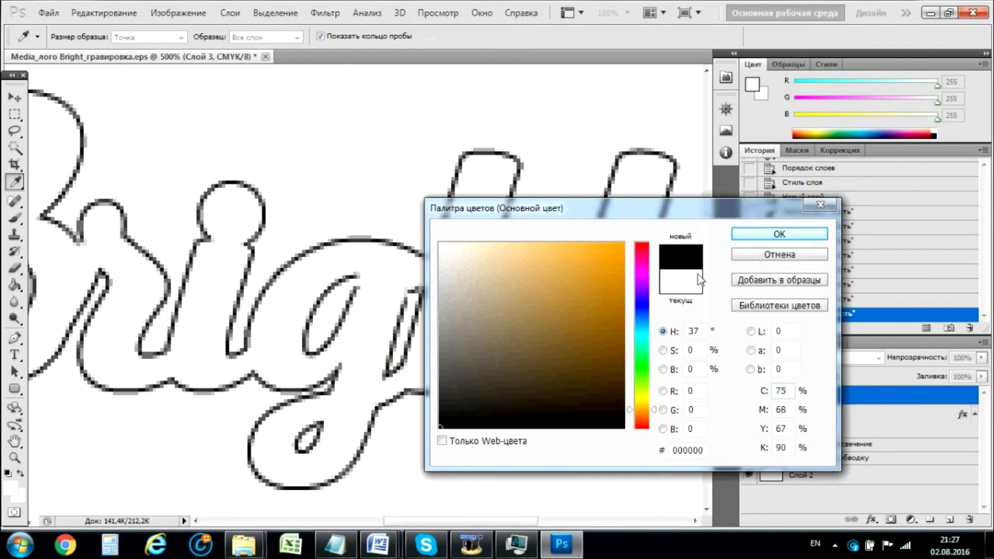
Step: Confirm black, thin the brush to 2 px and patch the outline between h and t
click(779, 234)
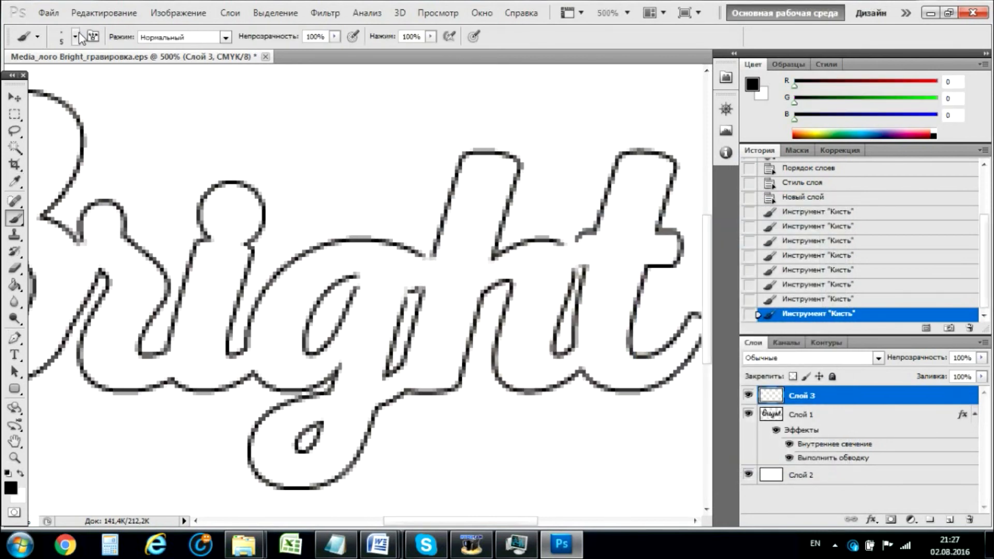
click(75, 37)
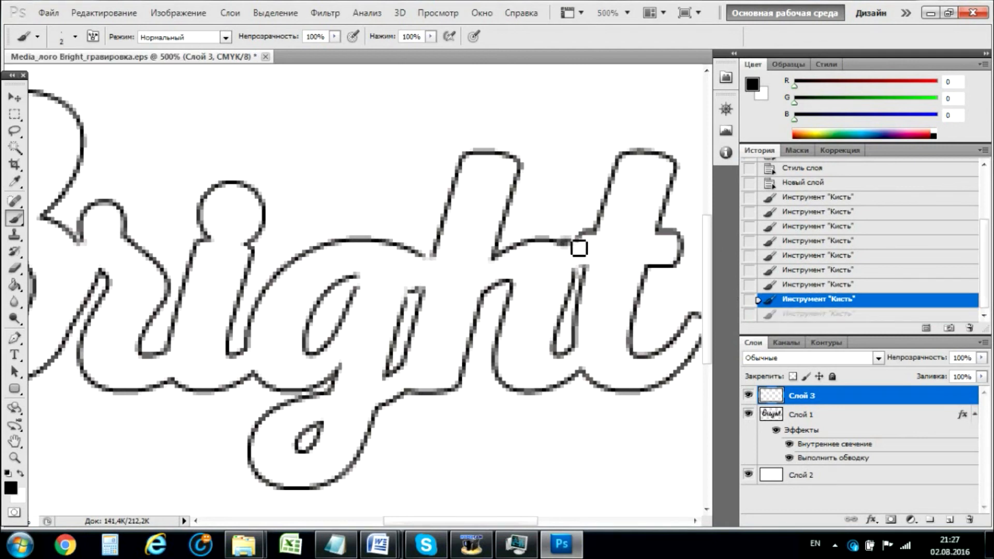
click(579, 247)
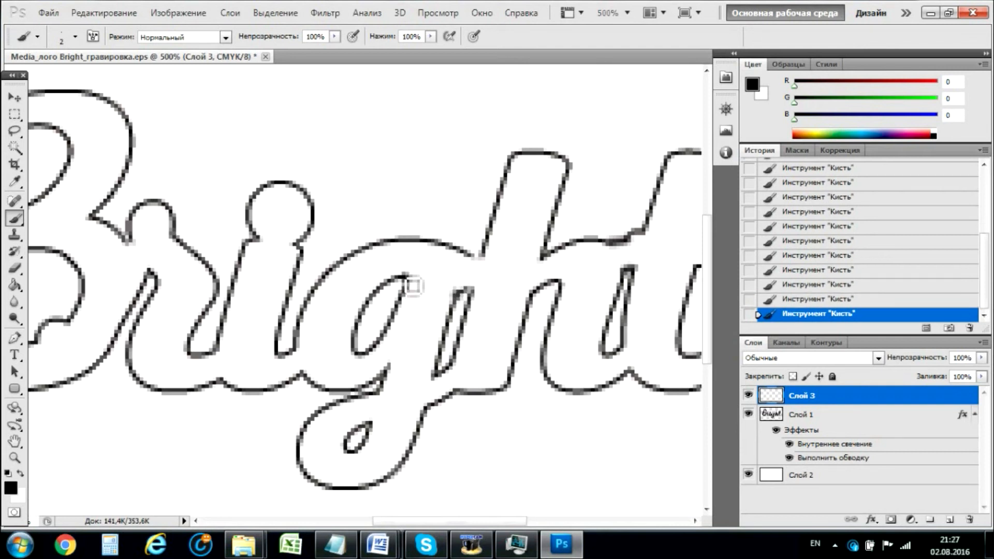
mouse_move(573, 487)
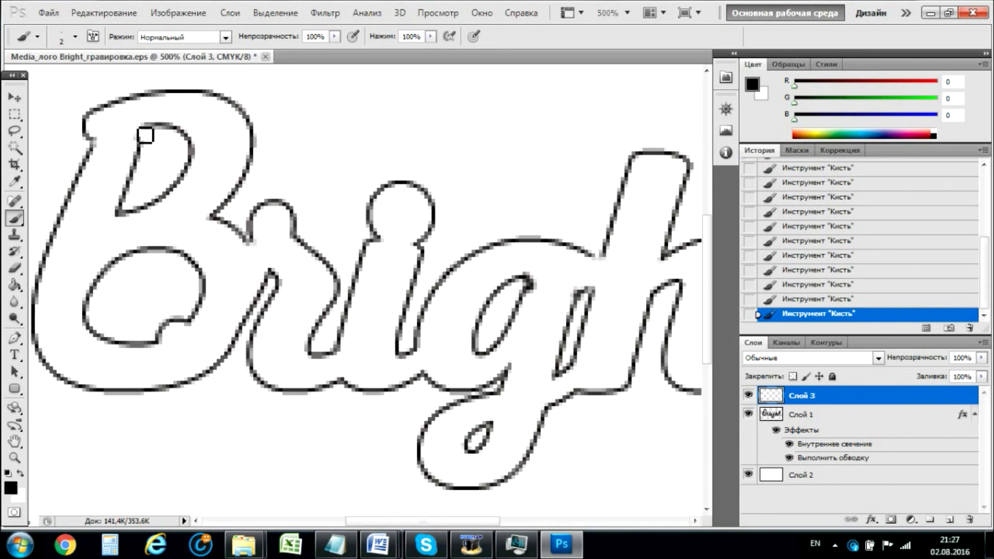
mouse_move(218, 249)
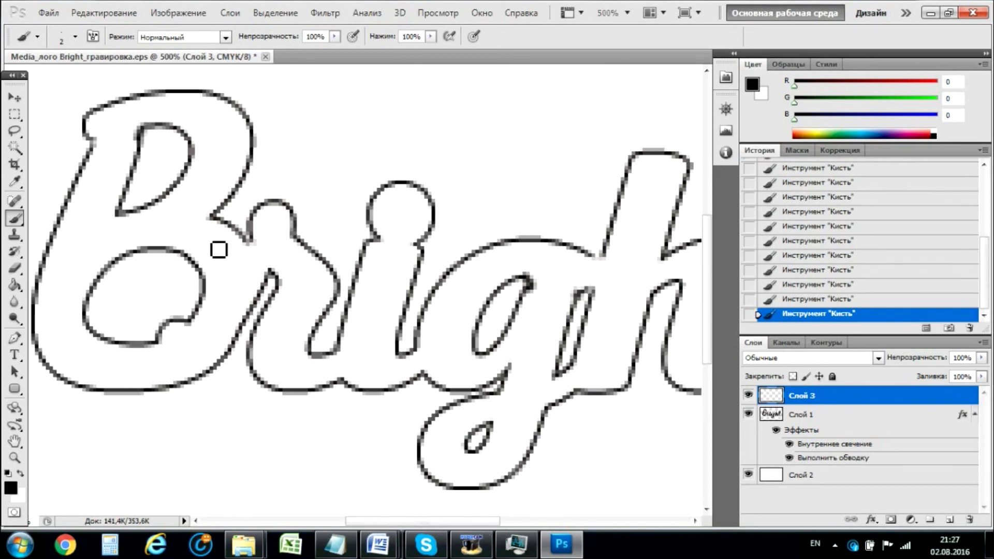
mouse_move(373, 292)
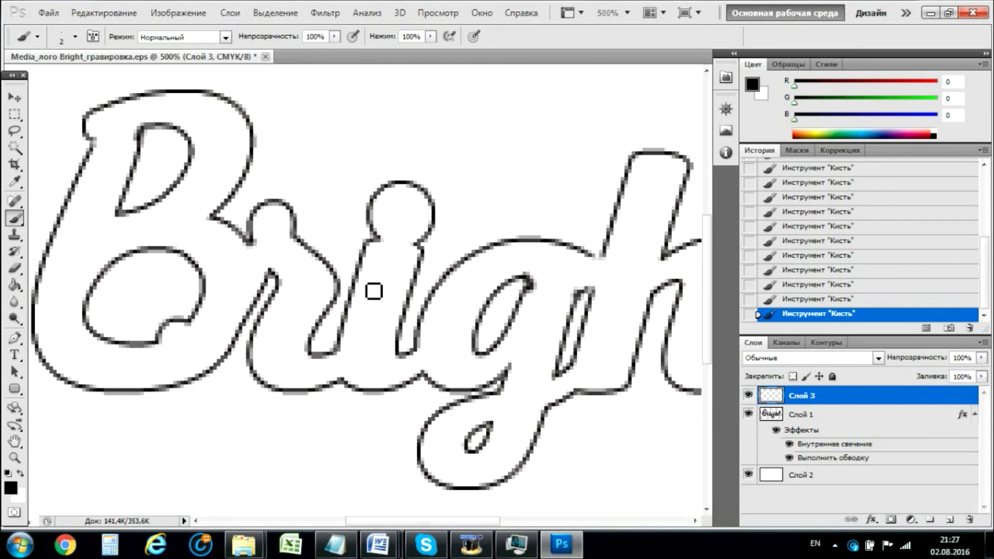
mouse_move(550, 402)
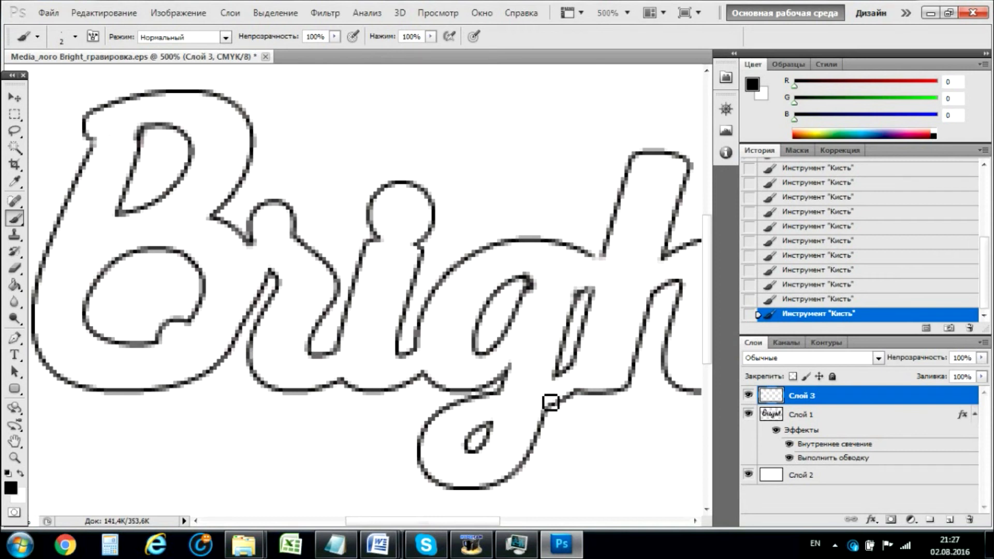
mouse_move(507, 444)
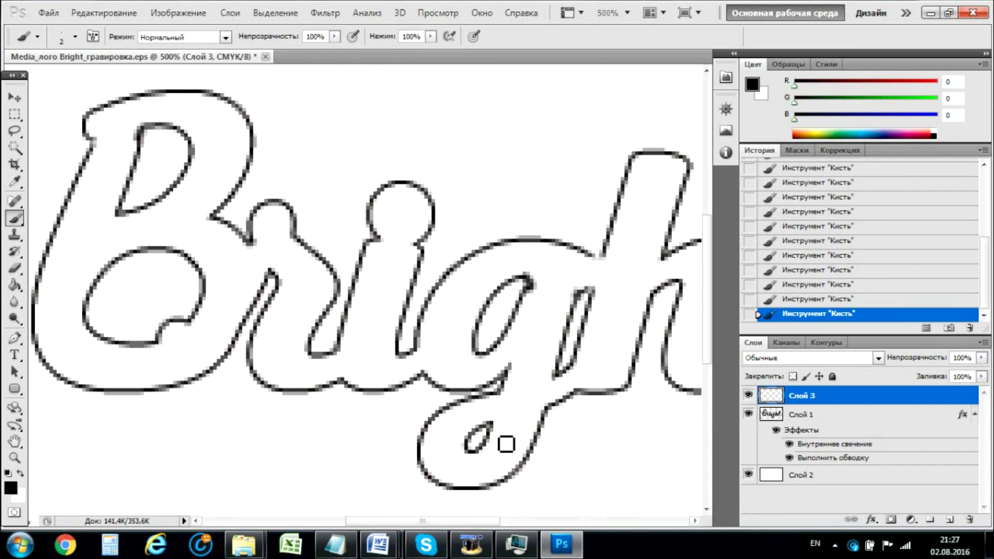
click(627, 12)
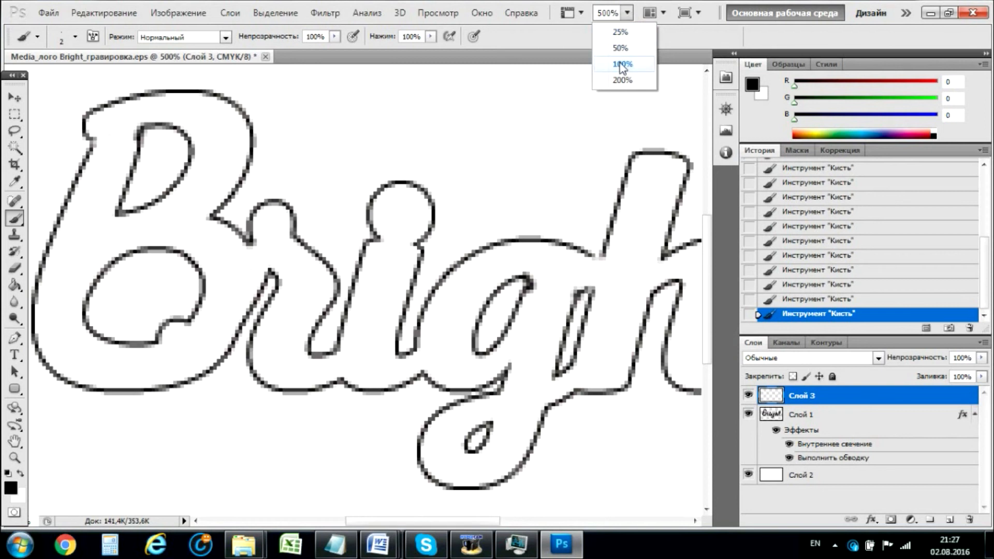
Step: Choose a preset zoom level to view the B and g counters for thicker black tracing
click(622, 63)
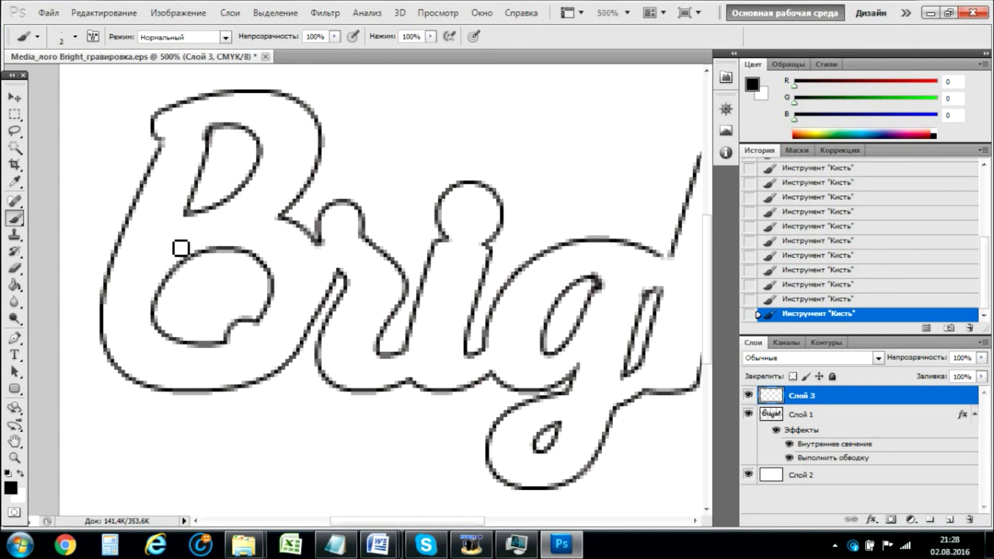
mouse_move(180, 281)
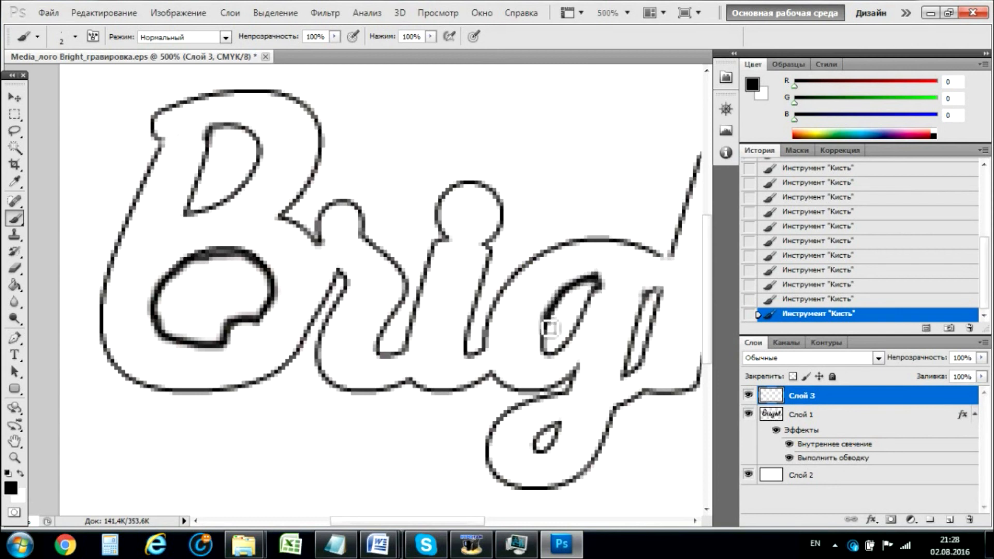
mouse_move(600, 299)
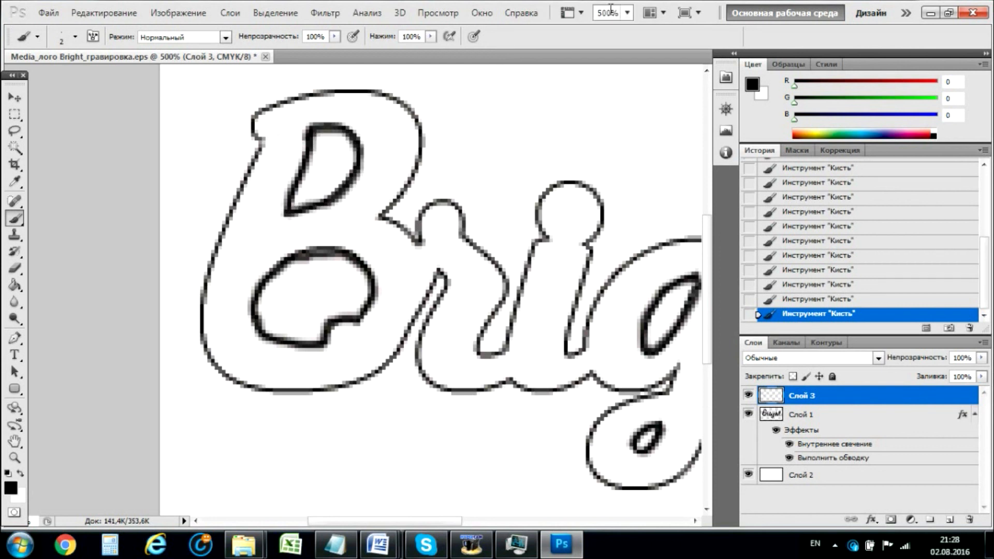
mouse_move(673, 117)
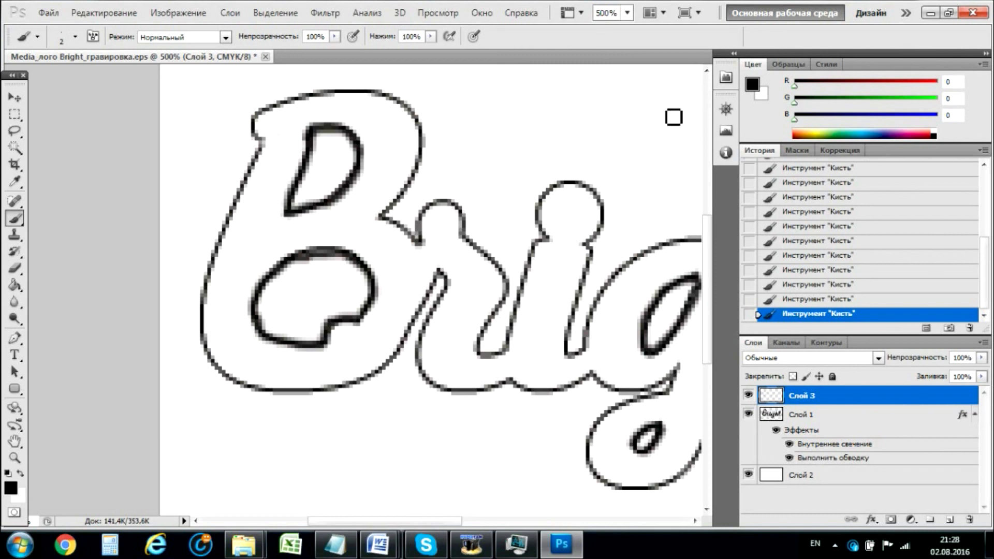